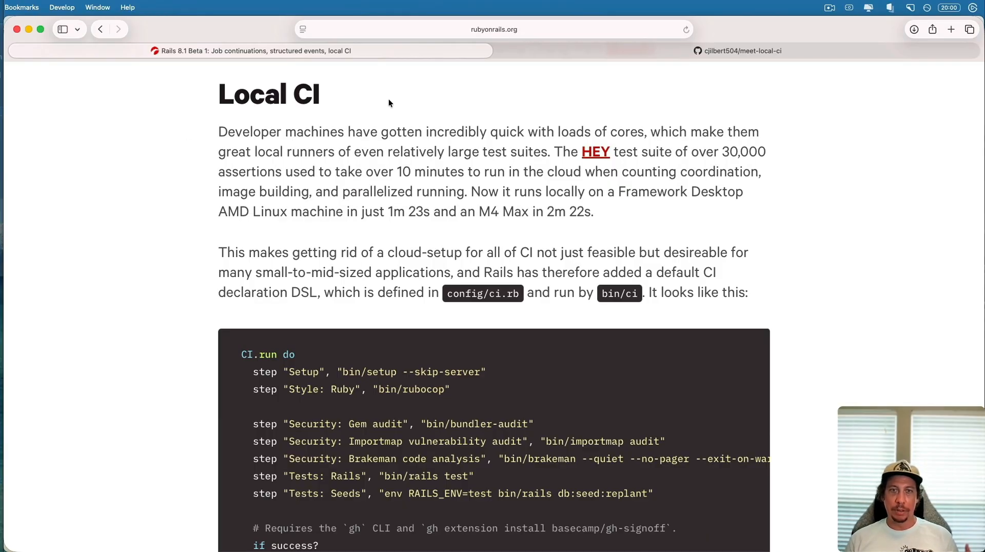
pyautogui.moveTo(363, 71)
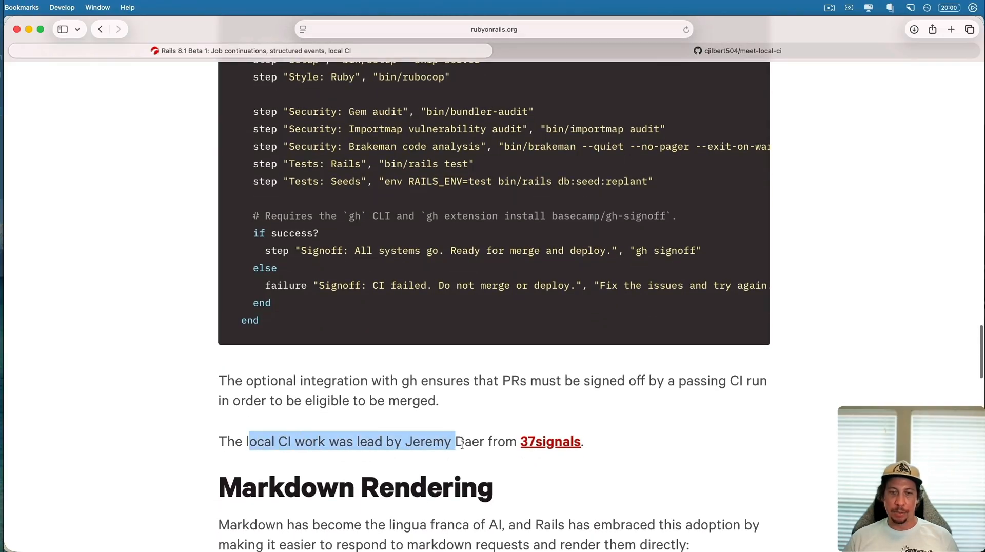
# - Review the example CI steps and the signoff success and failure branch in config/ci.rb
pyautogui.scroll(3)
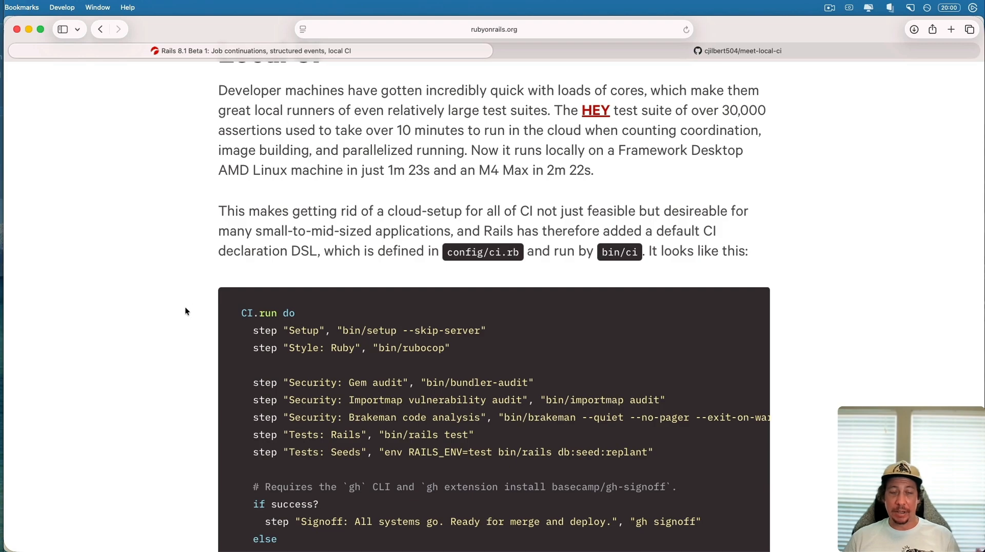
pyautogui.moveTo(205, 314)
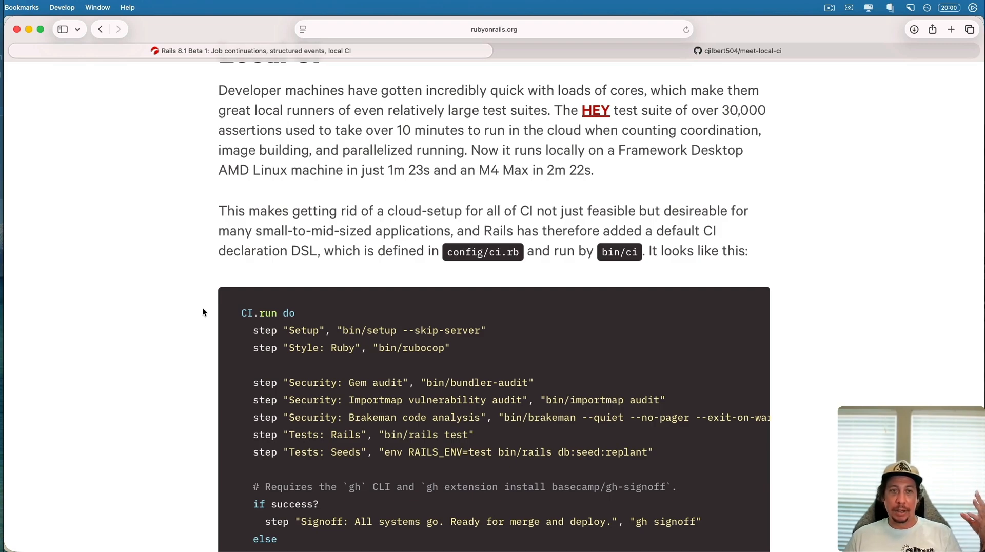
pyautogui.moveTo(206, 310)
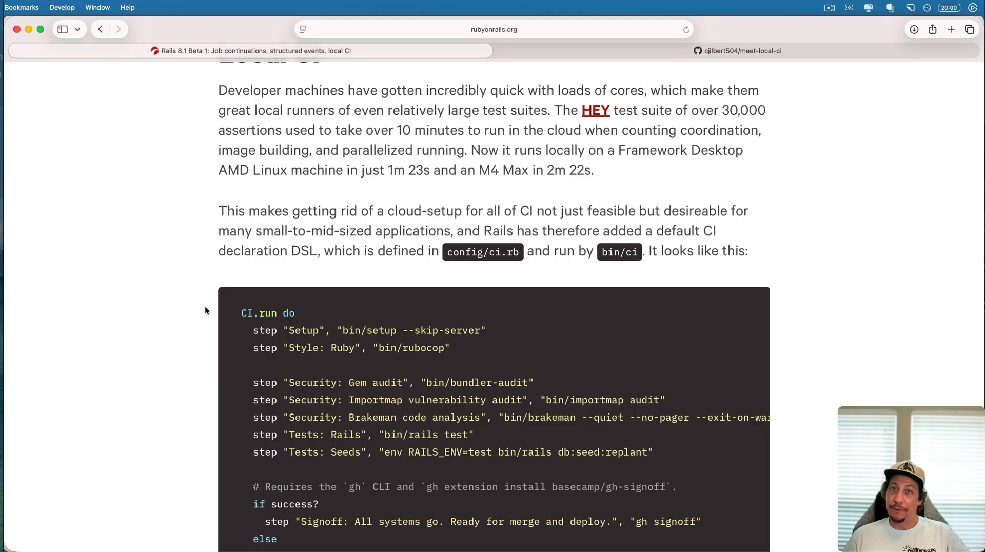
pyautogui.scroll(-3)
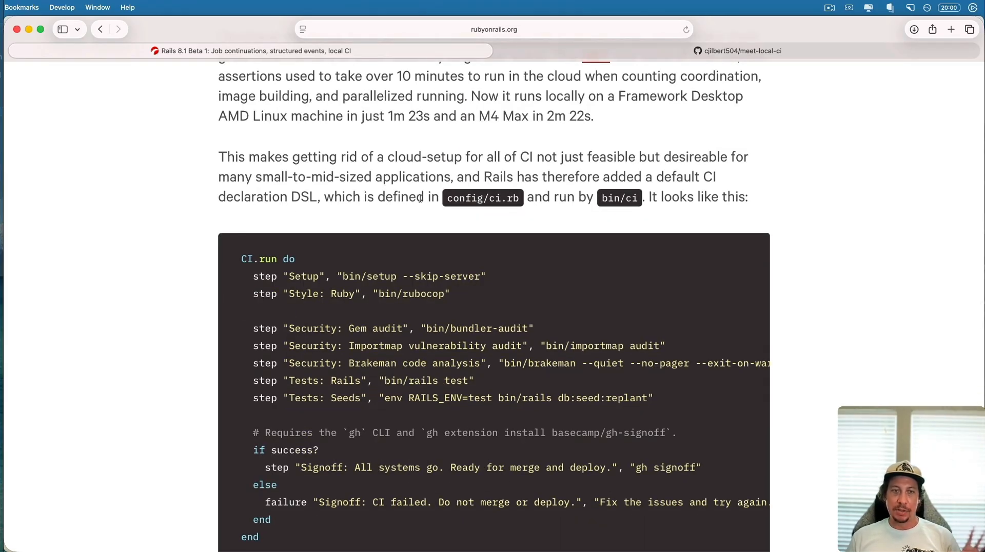
pyautogui.moveTo(409, 197); pyautogui.dragTo(522, 196)
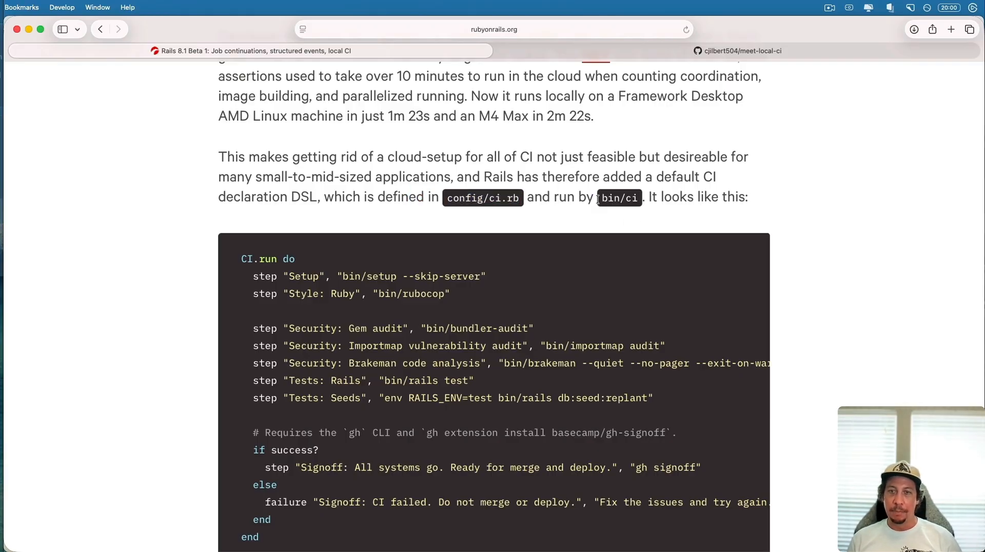
pyautogui.moveTo(851, 214)
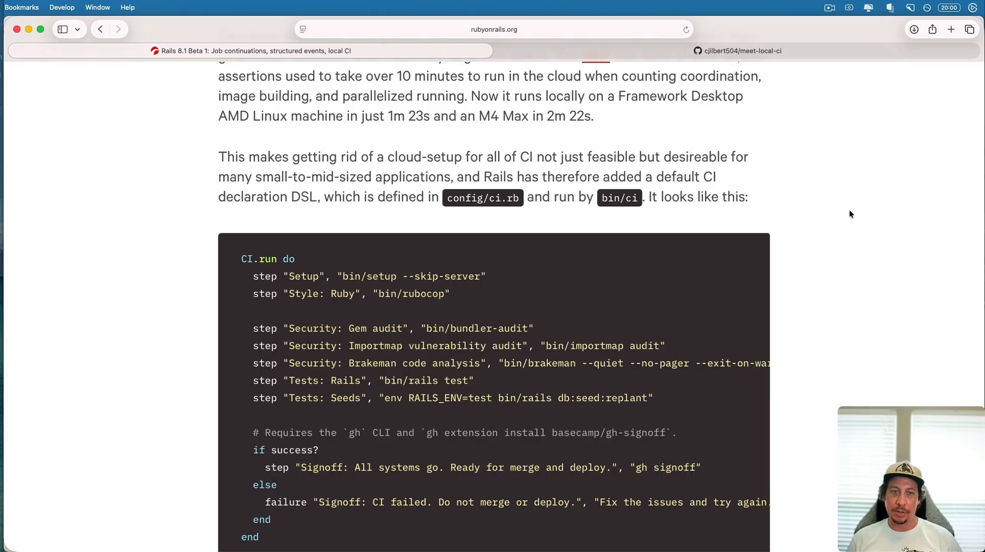
pyautogui.scroll(-3)
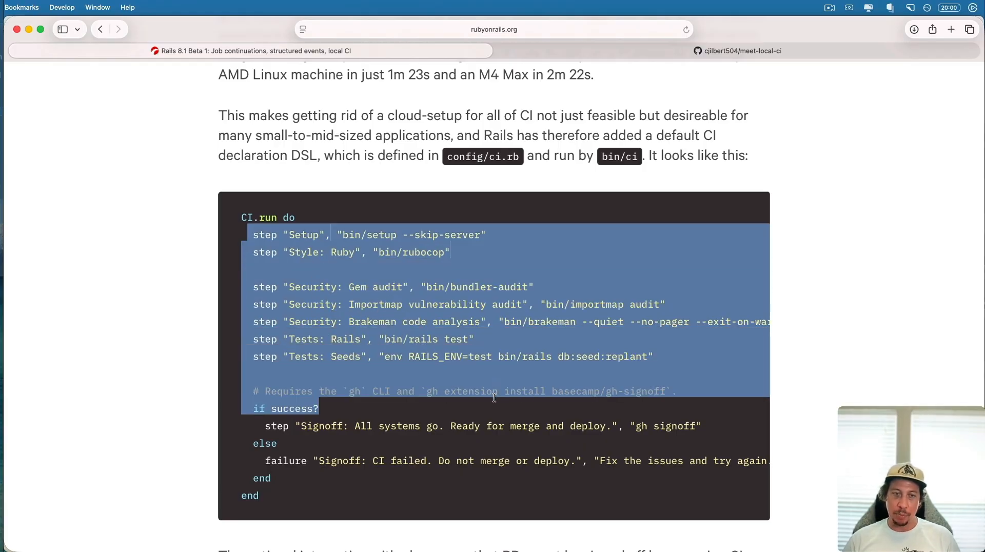
pyautogui.click(494, 371)
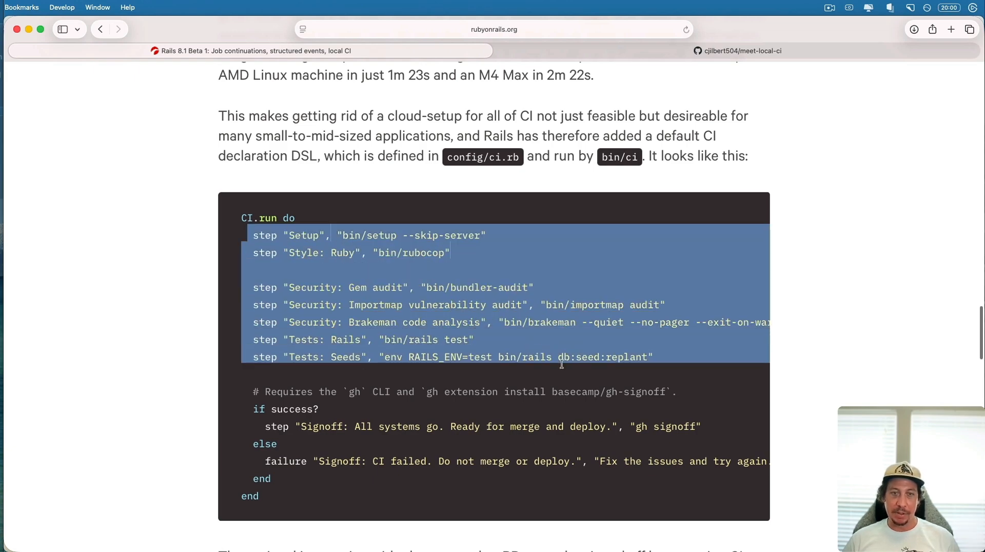
pyautogui.click(311, 236)
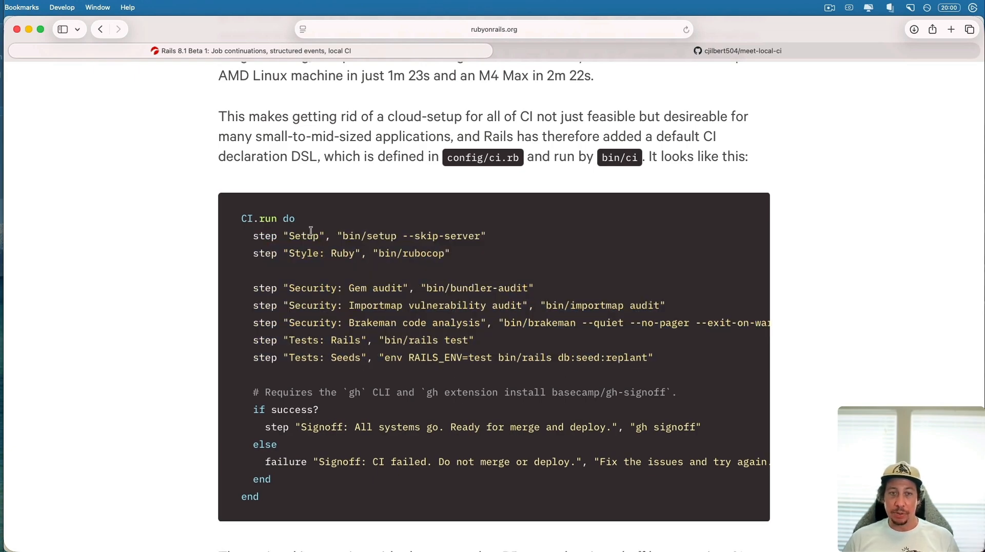
pyautogui.moveTo(309, 235); pyautogui.dragTo(530, 306)
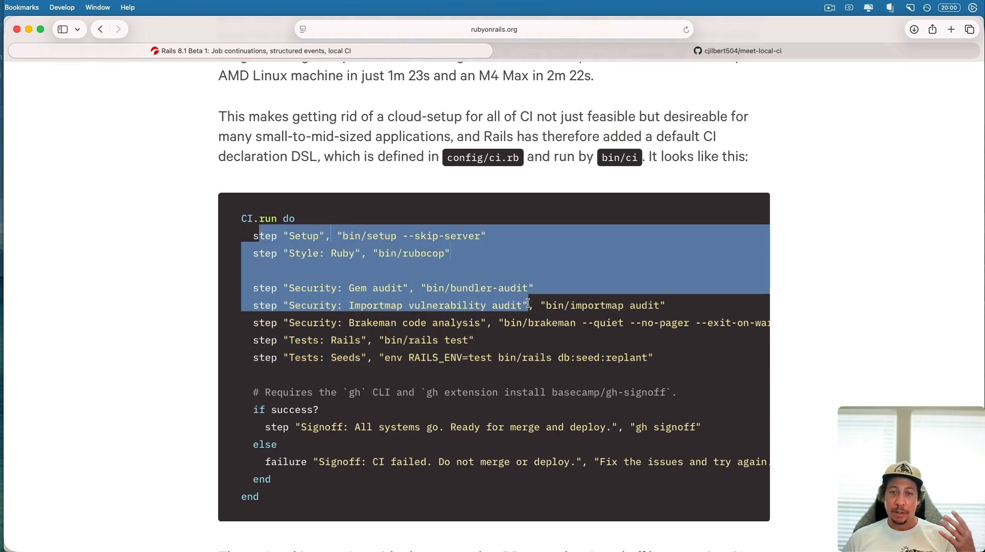
pyautogui.moveTo(530, 306); pyautogui.dragTo(663, 358)
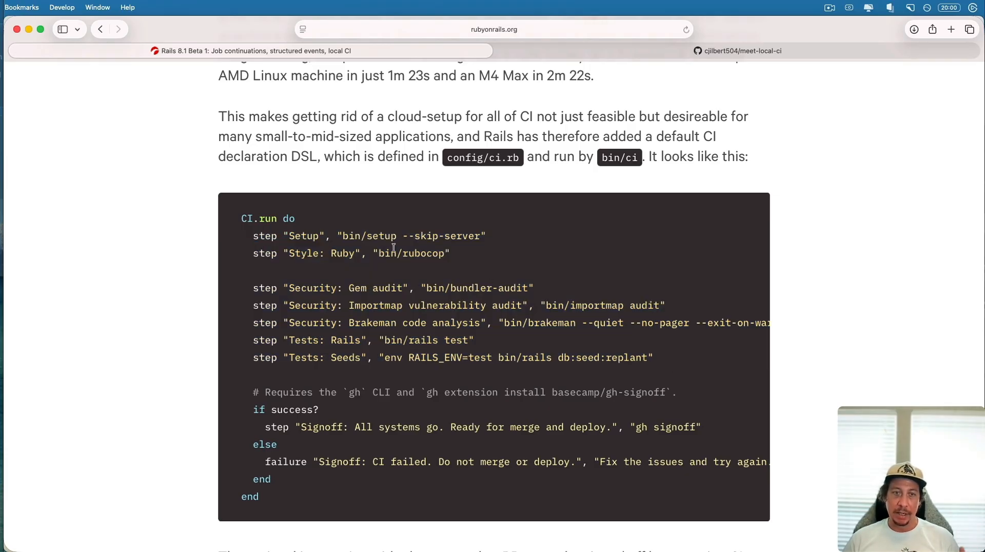
pyautogui.doubleClick(368, 236)
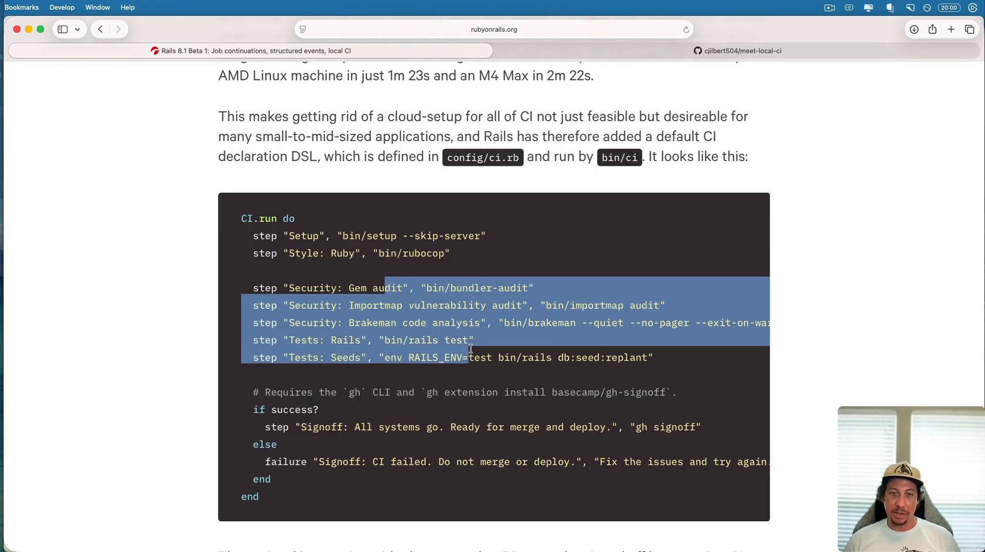
pyautogui.click(500, 345)
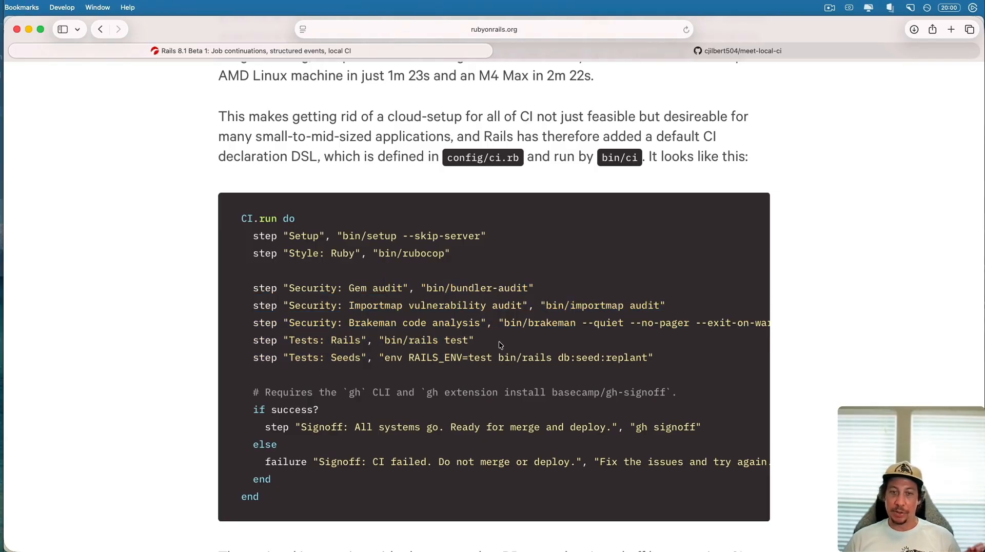
pyautogui.moveTo(284, 392)
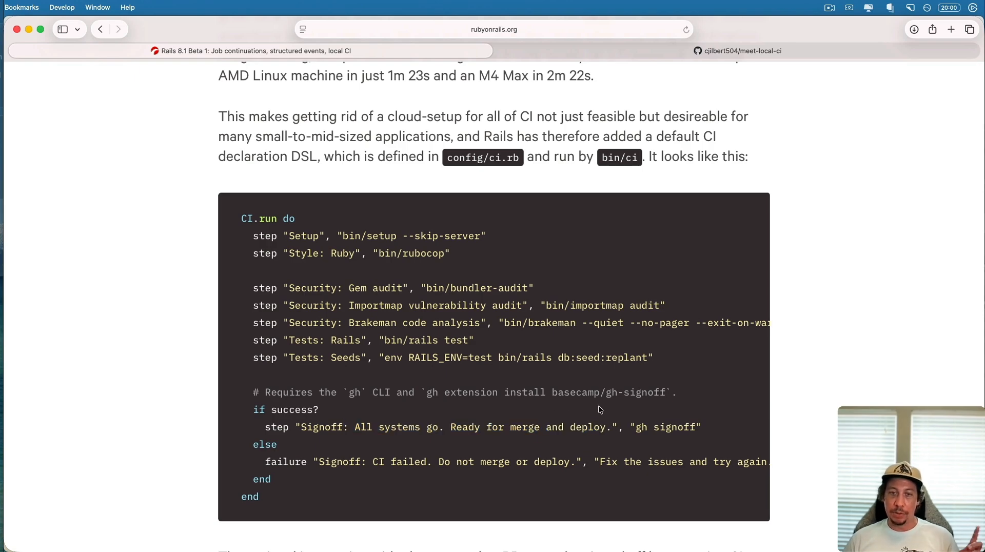
pyautogui.moveTo(431, 392); pyautogui.dragTo(663, 392)
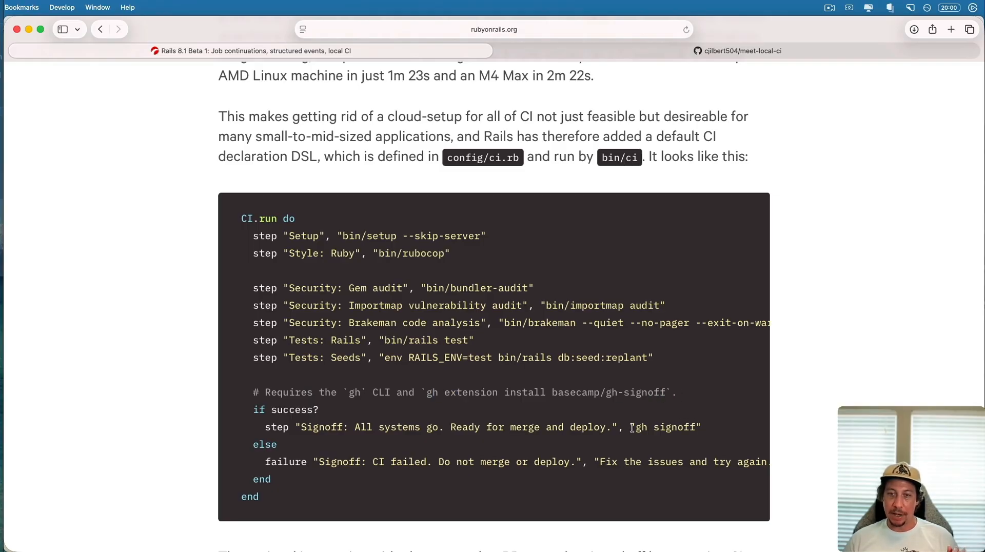
pyautogui.doubleClick(655, 427)
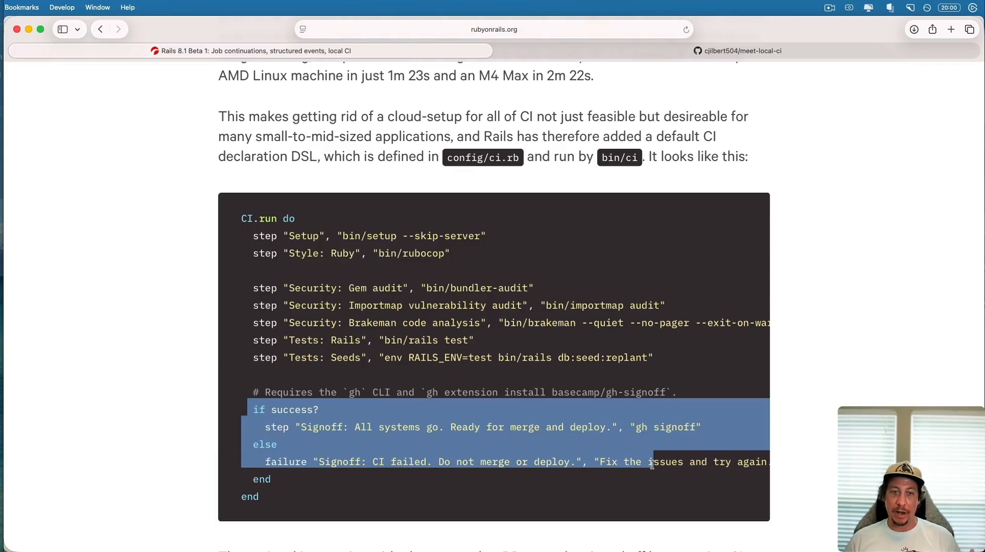
pyautogui.moveTo(594, 439)
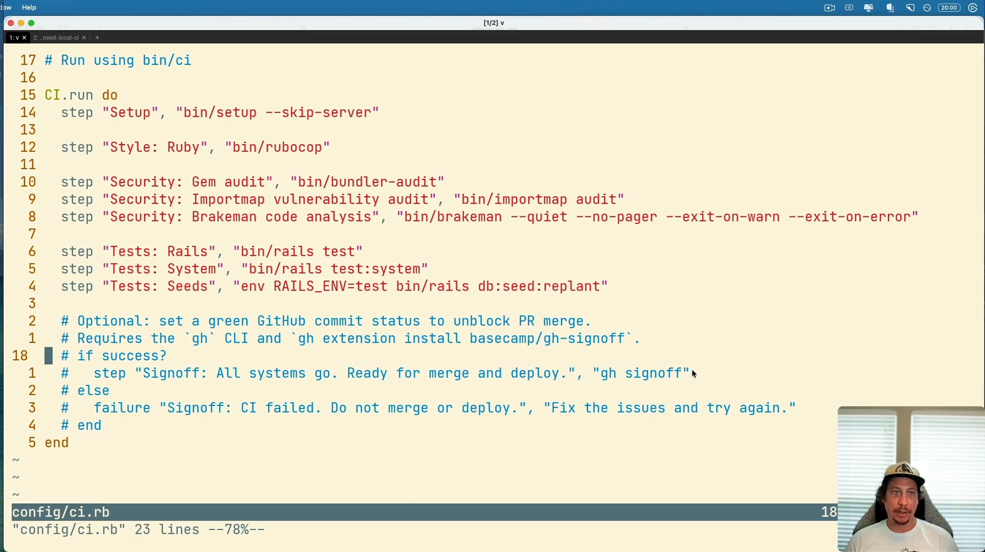
# - Run bin/ci in the project shell, ending with Continuous Integration failed in 20.23s
pyautogui.click(57, 37)
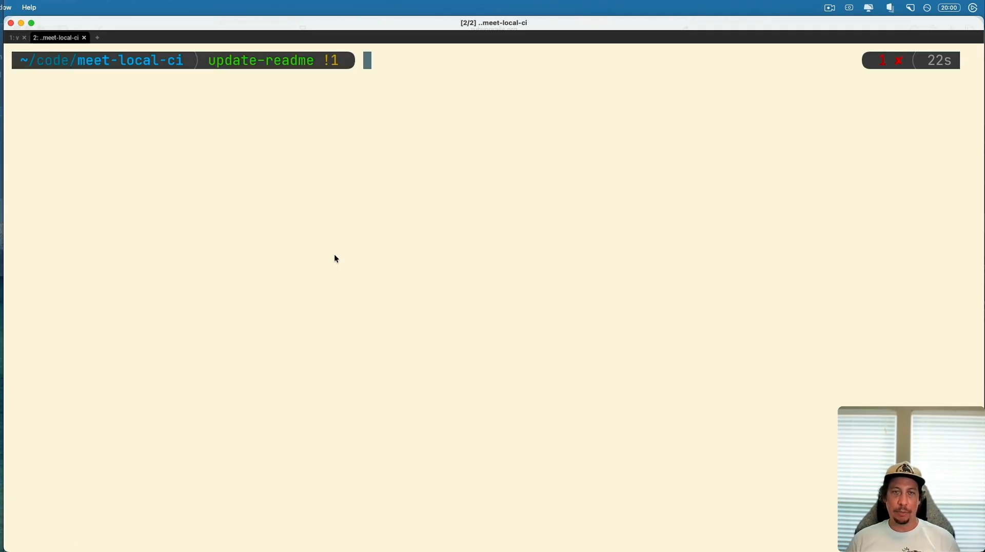
pyautogui.write('bin/ci')
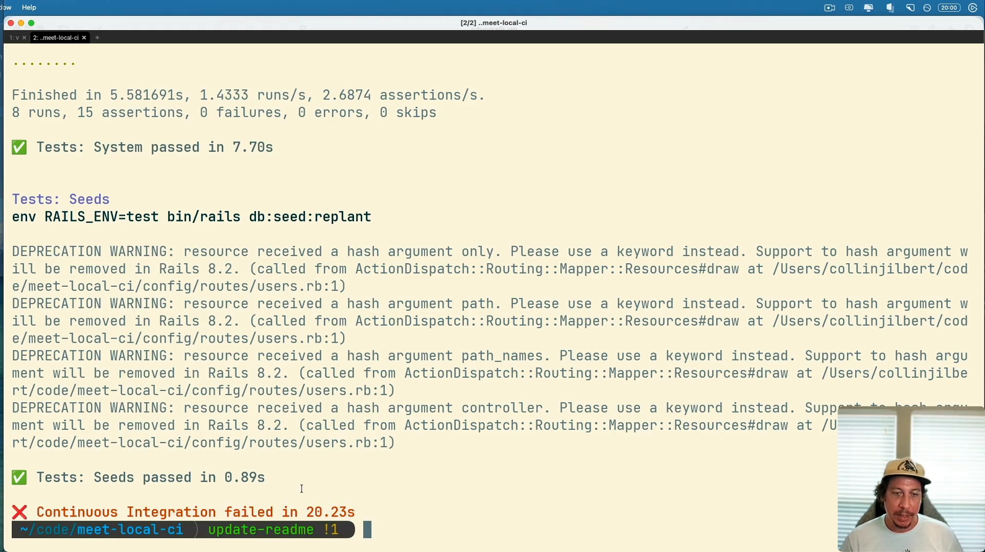
pyautogui.doubleClick(328, 512)
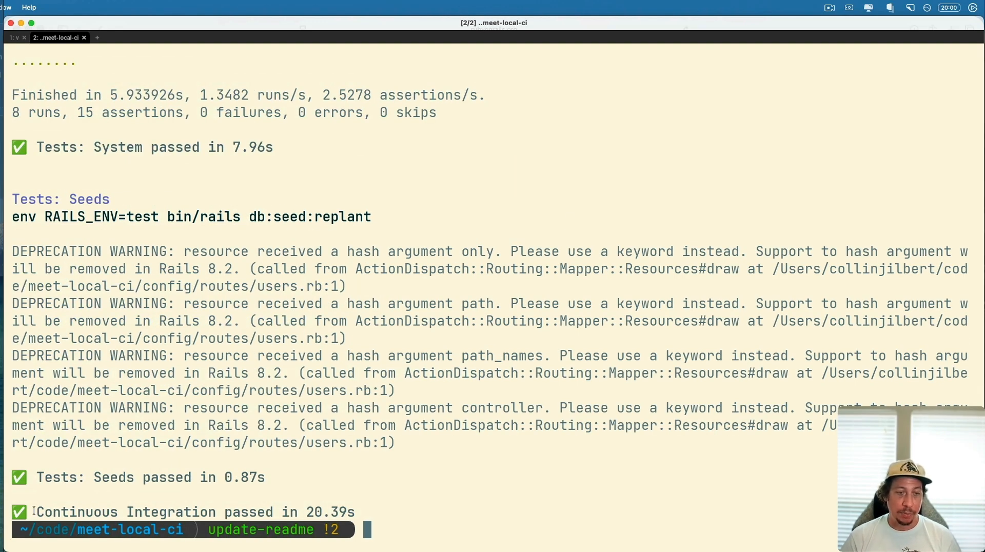
# - Highlight the Continuous Integration passed in 20.39s result of the rerun
pyautogui.moveTo(36, 511); pyautogui.dragTo(381, 511)
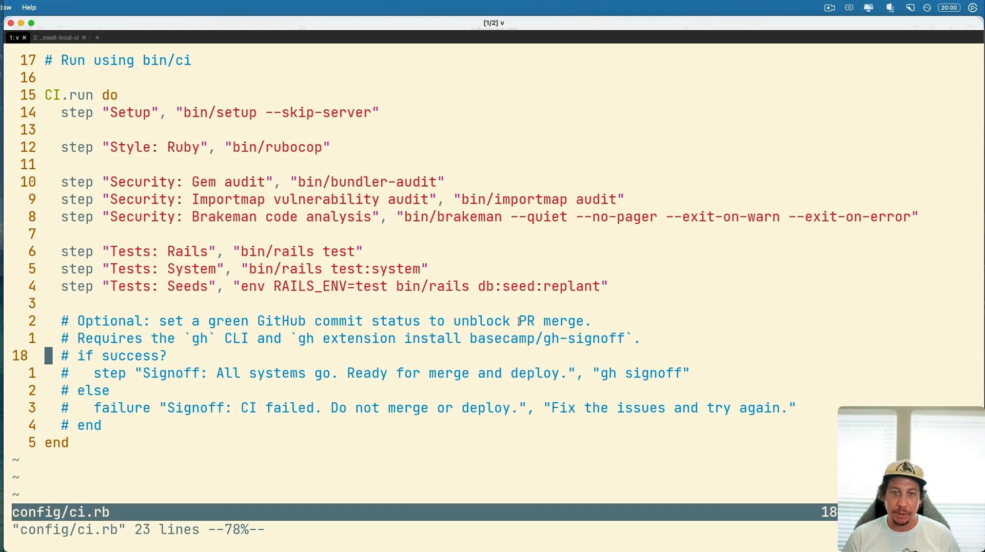
# - Install the basecamp/gh-signoff extension with gh extension install
pyautogui.moveTo(300, 339); pyautogui.dragTo(622, 339)
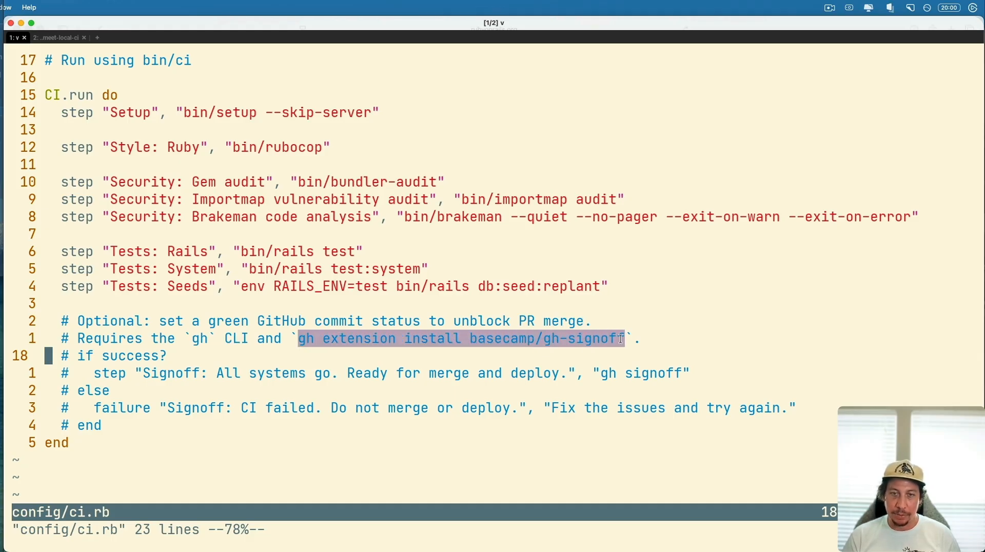
pyautogui.click(60, 37)
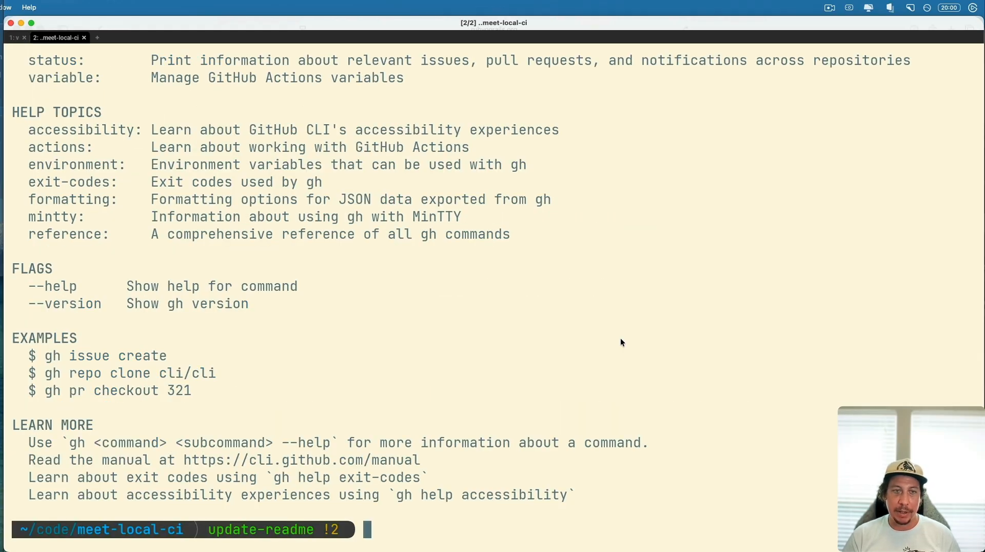
pyautogui.write('gh extension install basecamp/gh-signoff')
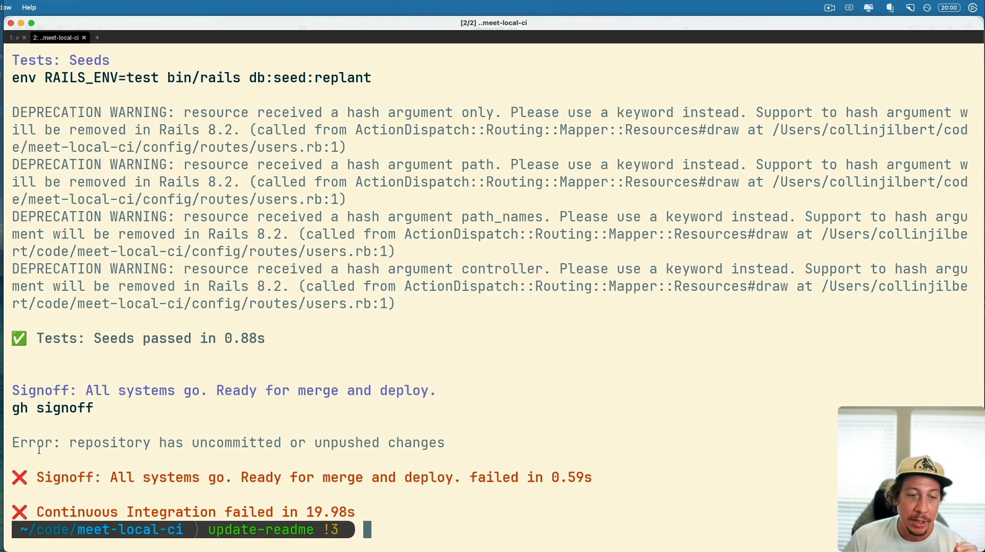
pyautogui.moveTo(251, 527)
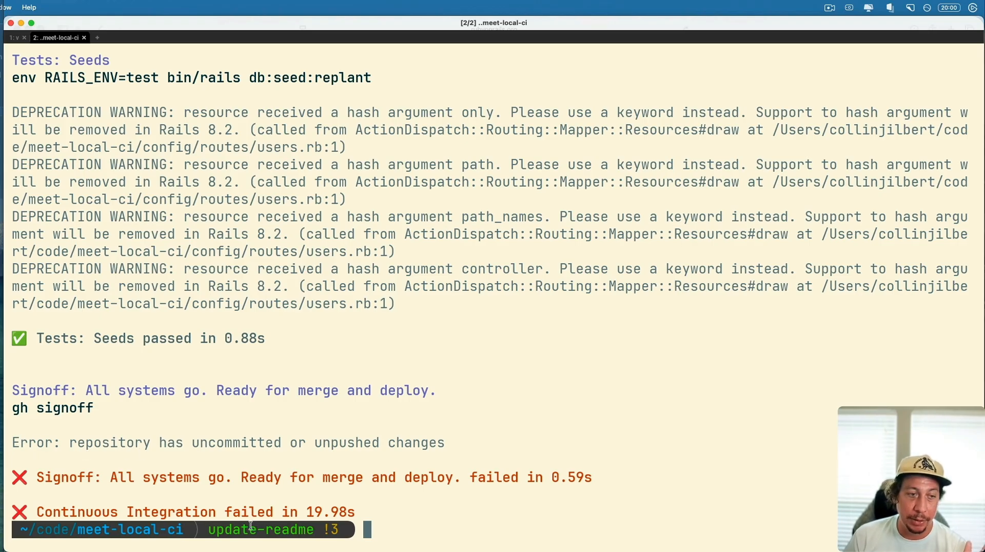
# - Review the signoff failure about uncommitted changes and check git status with gs
pyautogui.moveTo(45, 443); pyautogui.dragTo(385, 443)
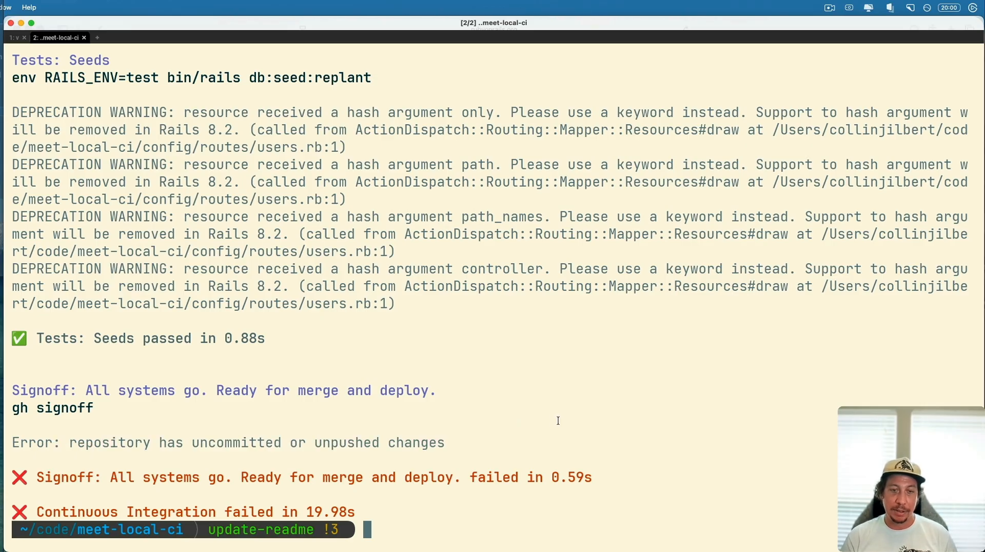
pyautogui.write('gs')
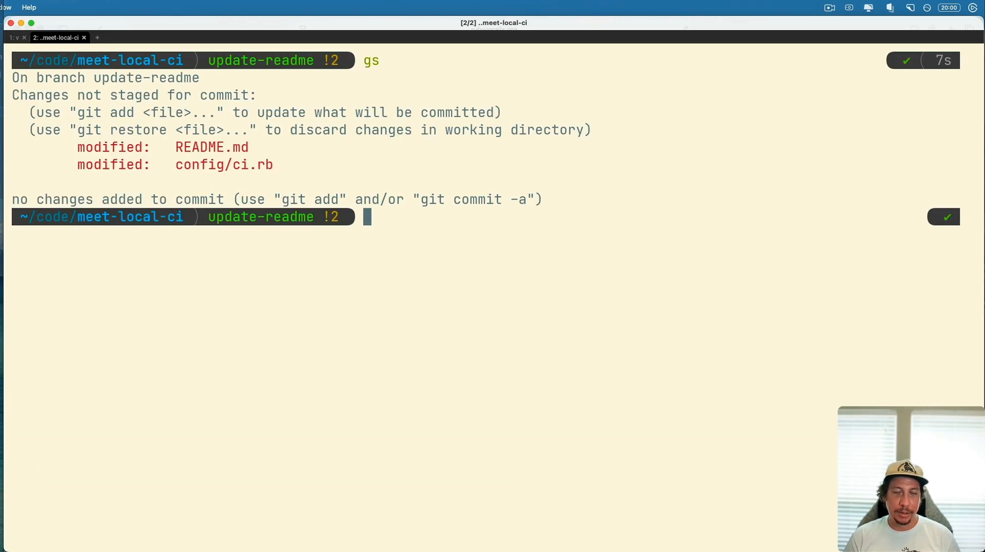
# - Commit the changes with gac "update readme and enable gh cli in CI" and recheck status with gs
pyautogui.write('gac "')
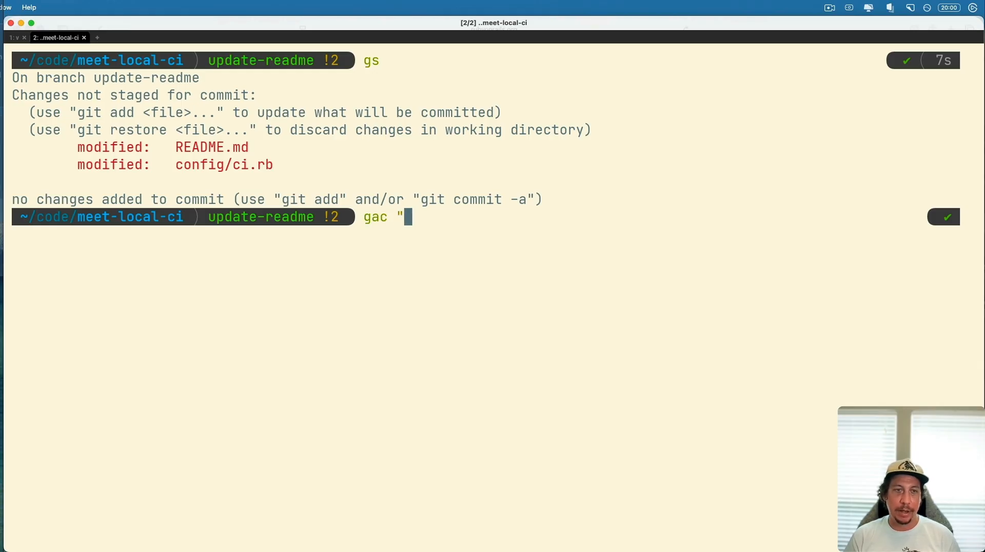
pyautogui.write('up')
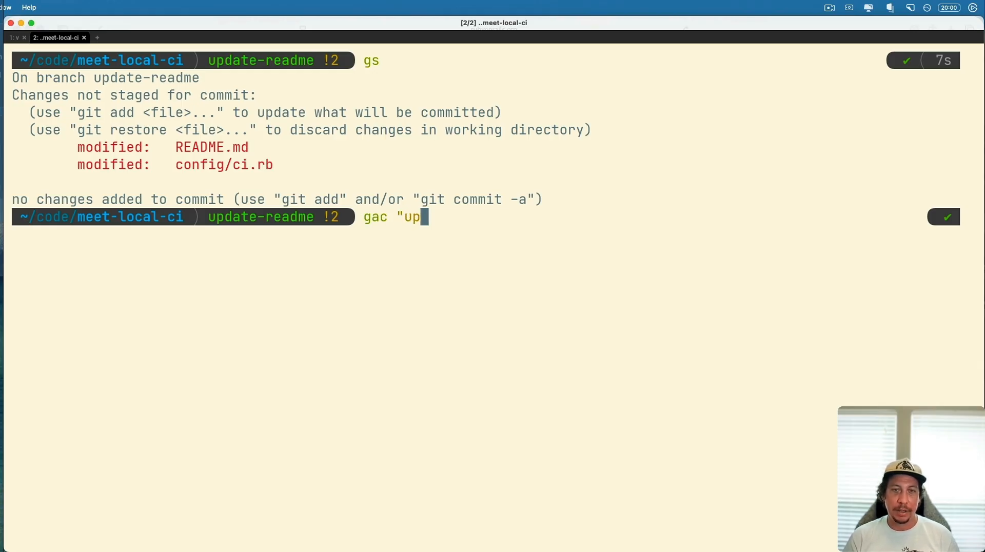
pyautogui.write('date read')
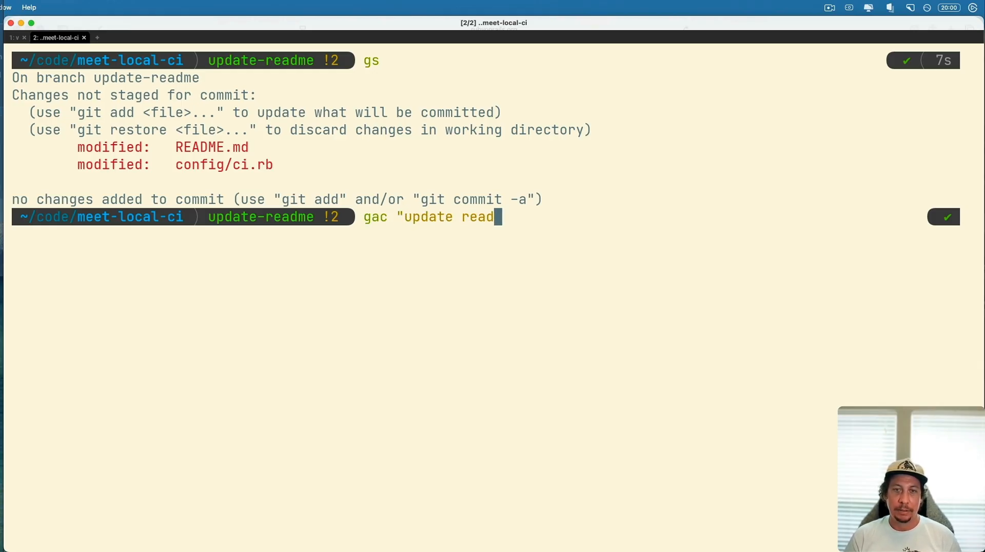
pyautogui.write('me and enable gh cl')
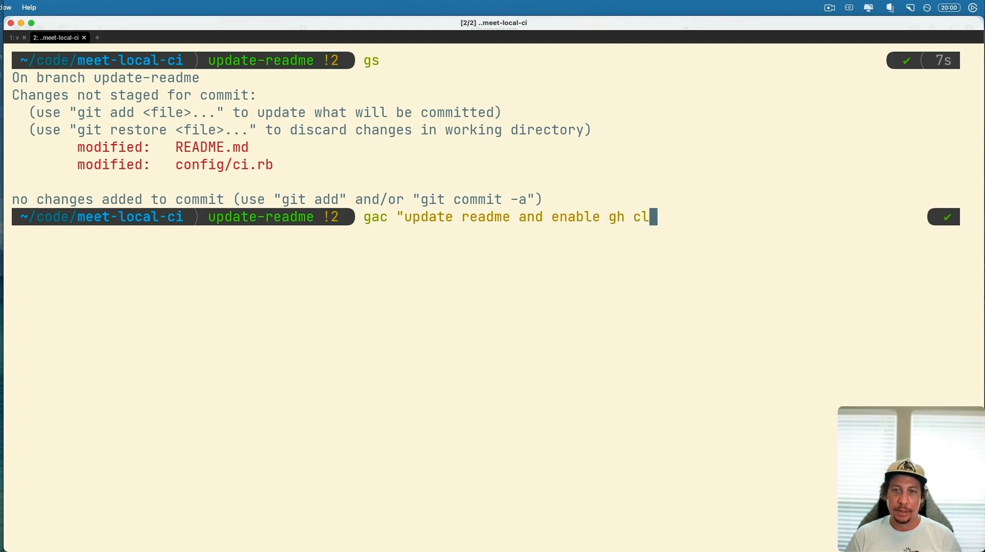
pyautogui.write('i in c')
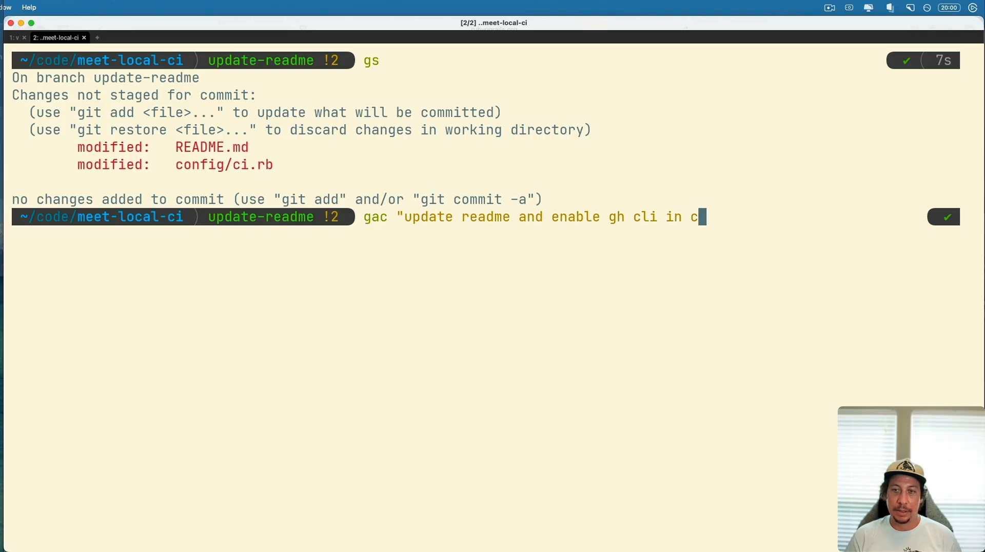
pyautogui.press('Enter')
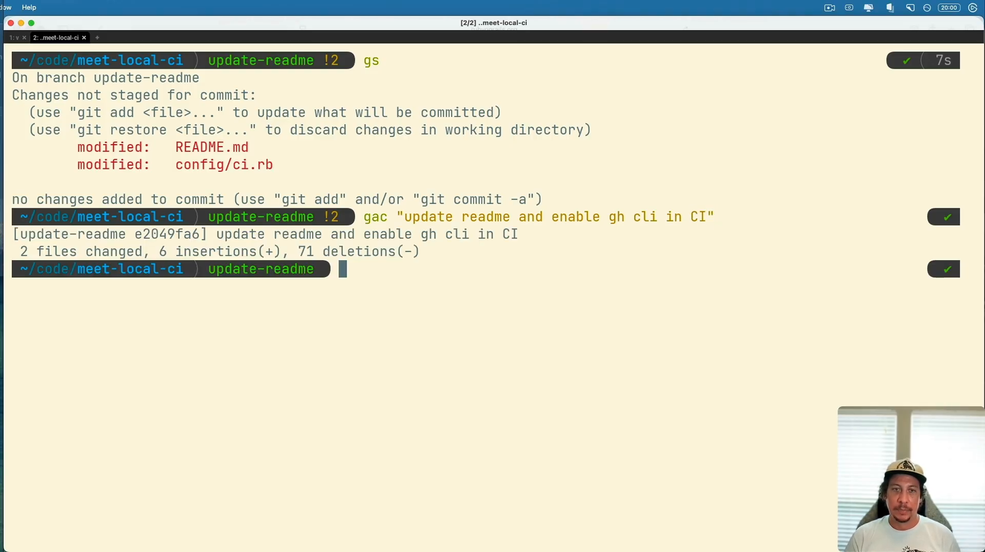
pyautogui.write('gs')
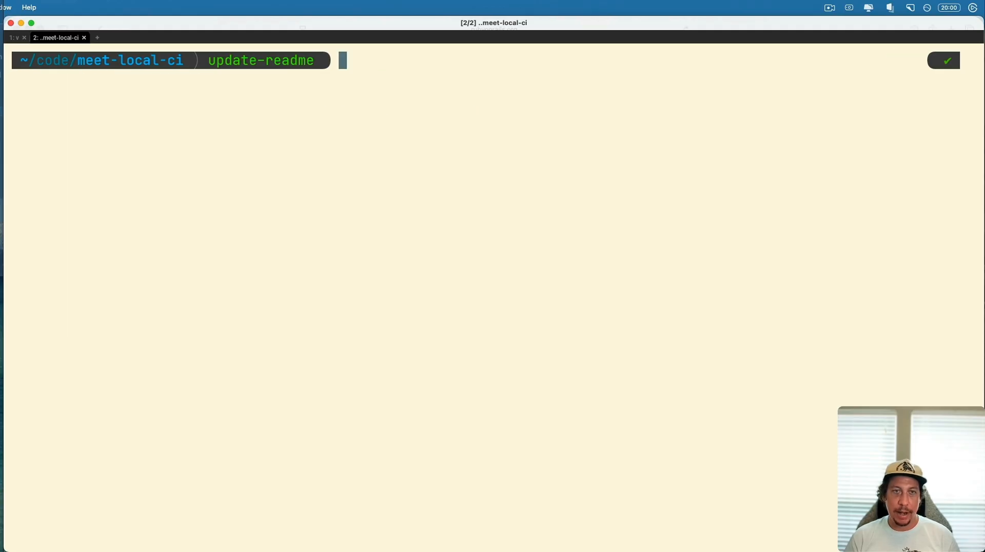
# - Run bin/ci, which fails at signoff on unpushed changes, then push with gp
pyautogui.write('bin/ci')
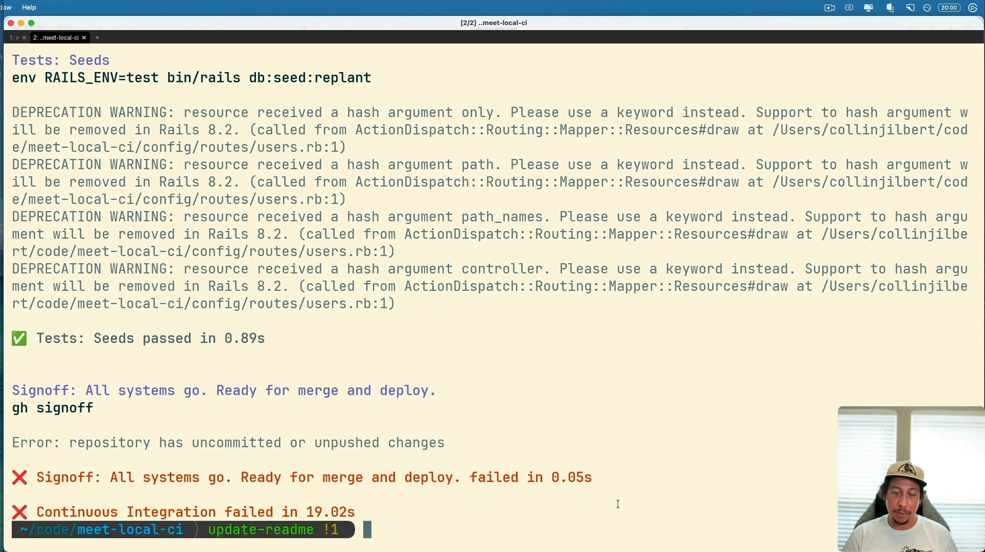
pyautogui.write('gp')
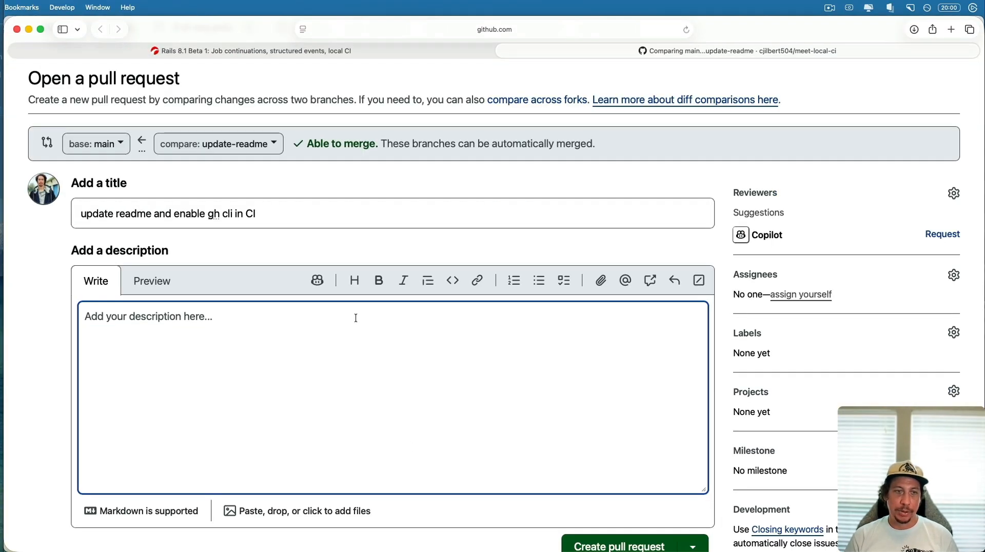
# - Describe the PR as "Simple test of the new local CI in Rails 8.1" and create it
pyautogui.write('Simple test')
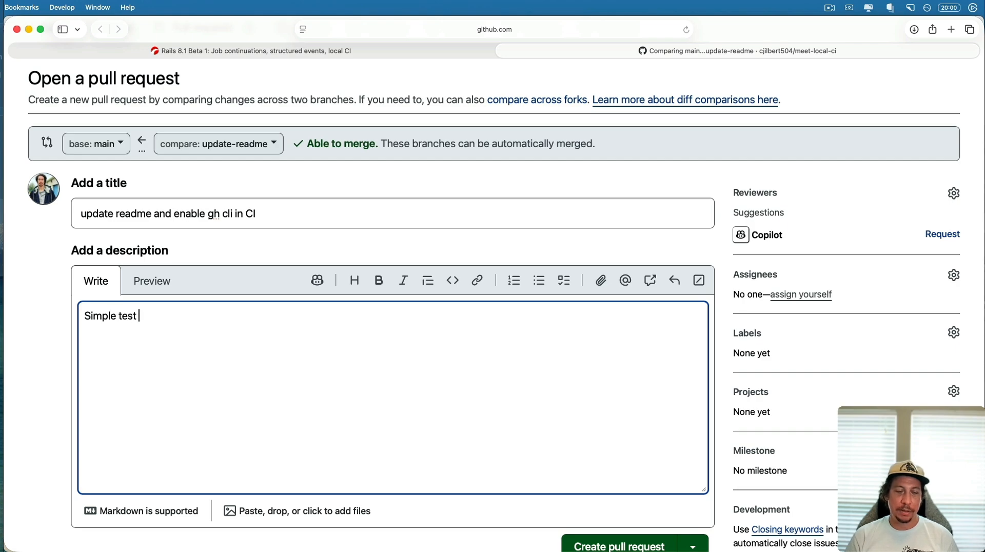
pyautogui.write('of the new local CI')
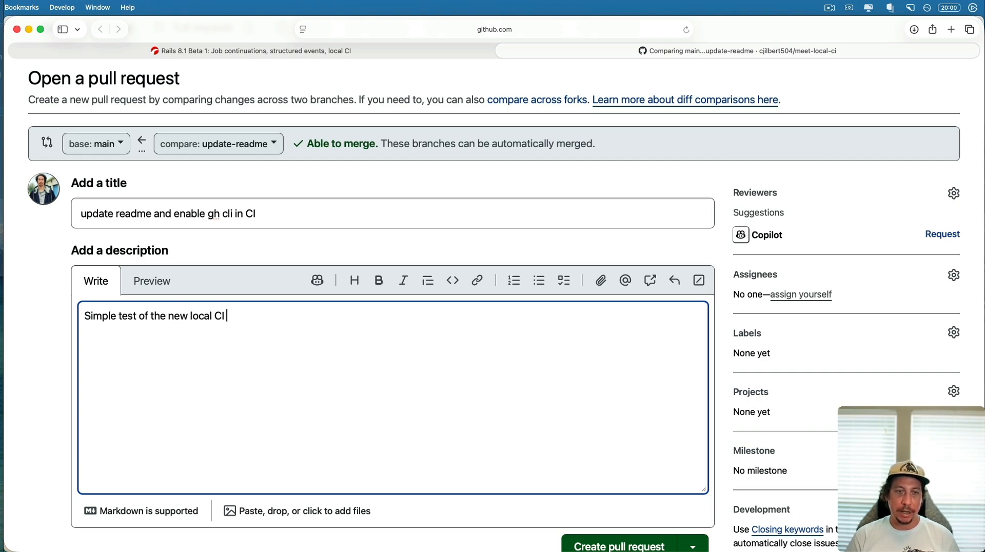
pyautogui.write('in Rails 8.1')
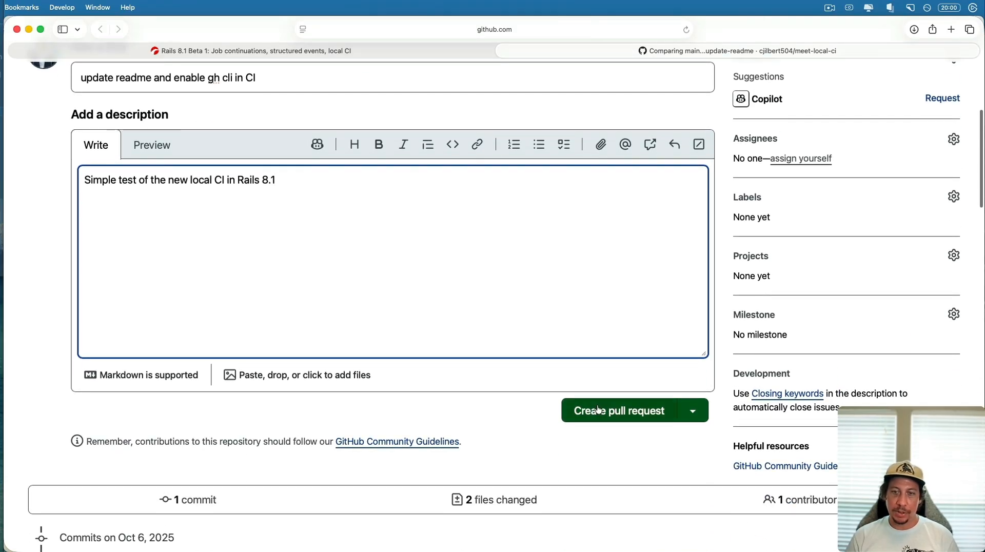
pyautogui.click(619, 411)
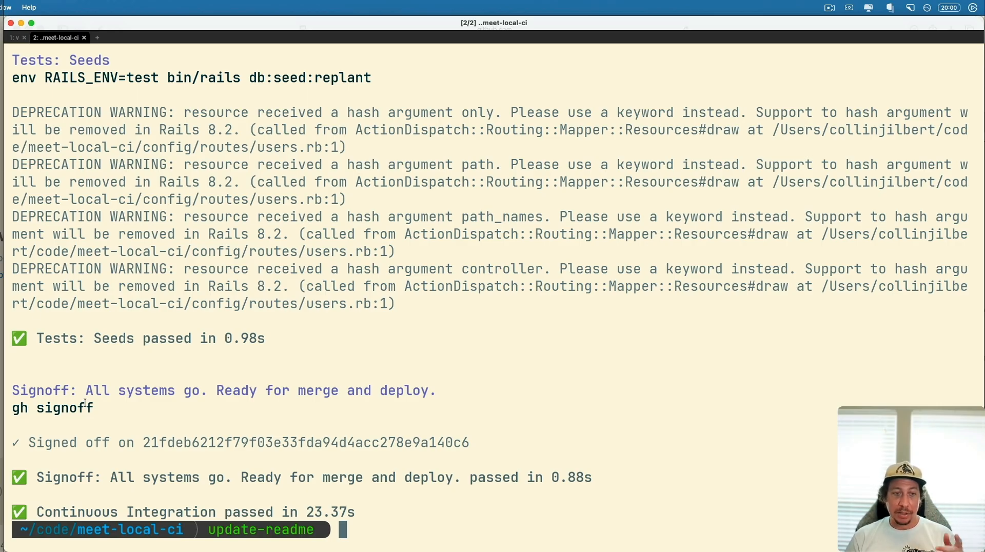
# - Highlight the gh signoff success and the Continuous Integration passed result
pyautogui.moveTo(29, 442); pyautogui.dragTo(169, 442)
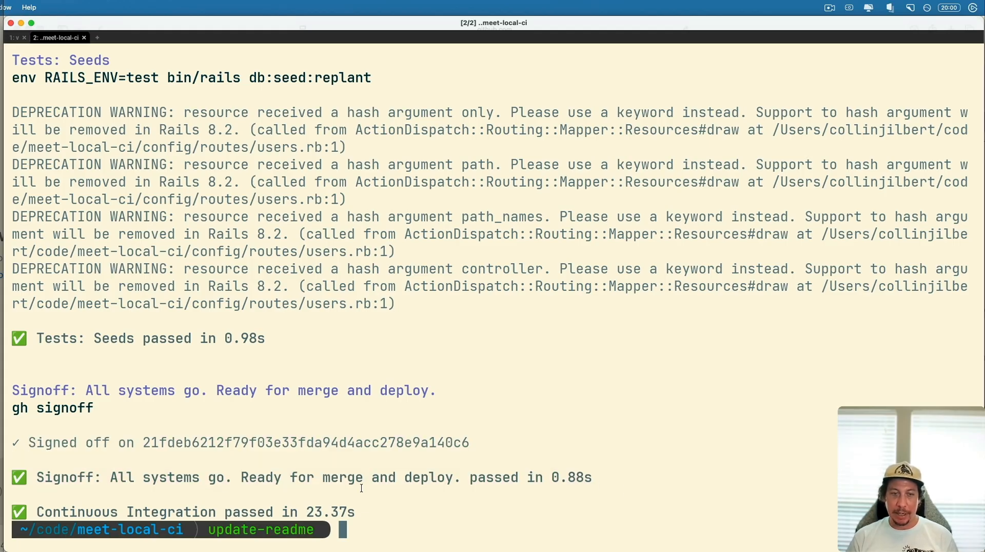
pyautogui.tripleClick(195, 512)
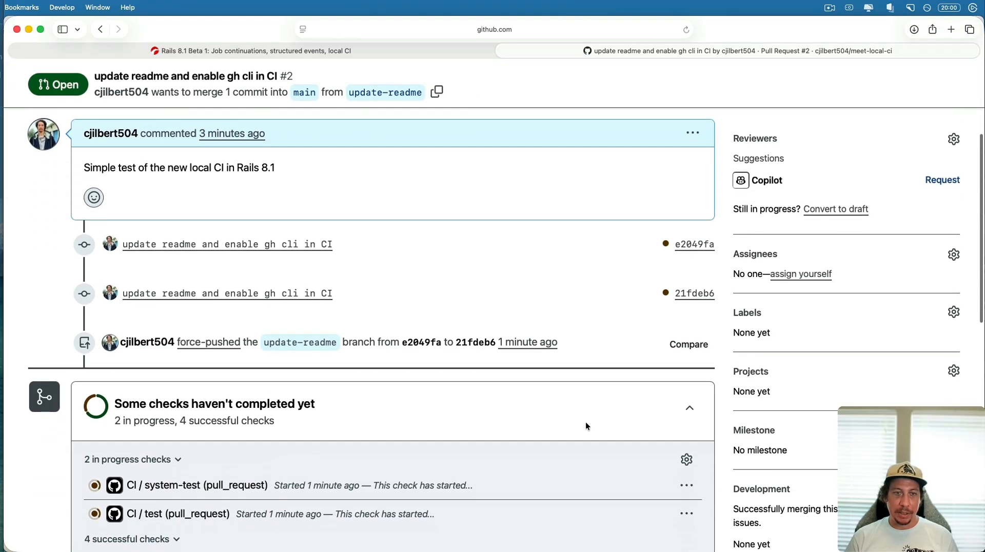
# - Scroll PR #2 down to the checks box showing the signoff status
pyautogui.scroll(-3)
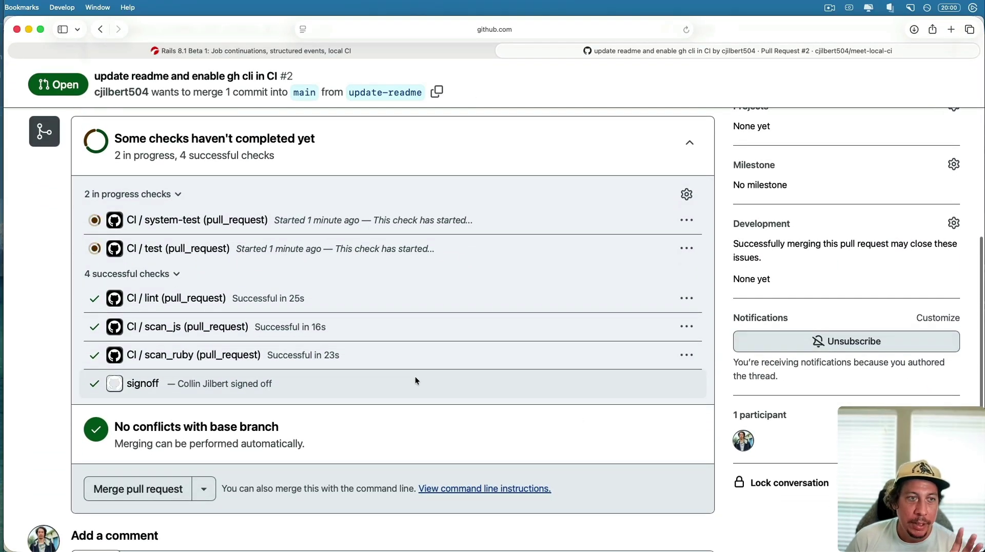
pyautogui.moveTo(154, 248)
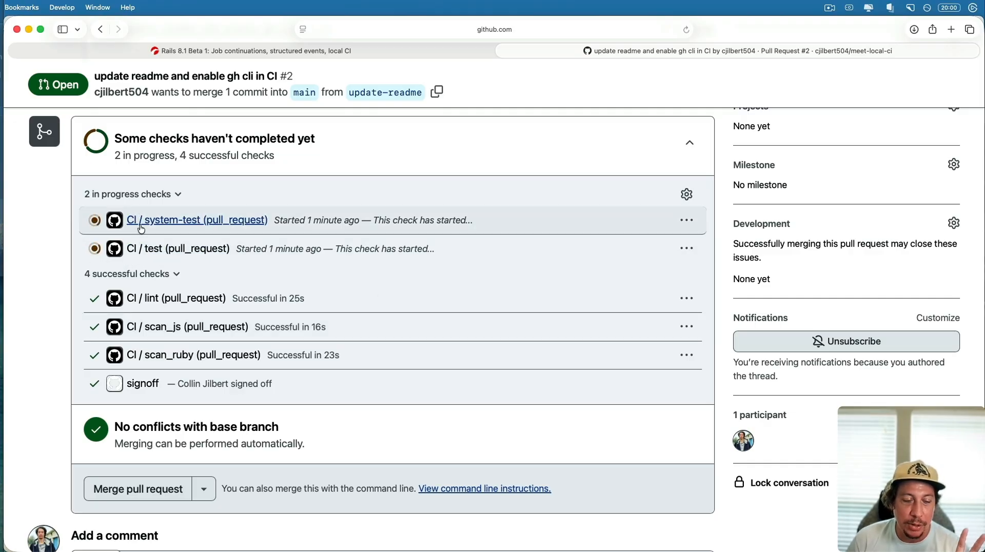
pyautogui.moveTo(120, 386)
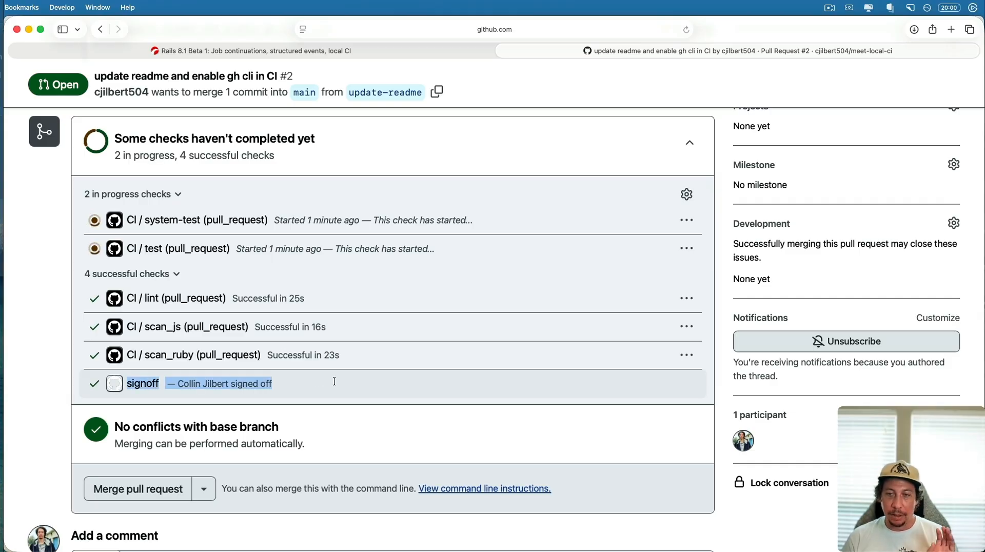
pyautogui.moveTo(358, 382)
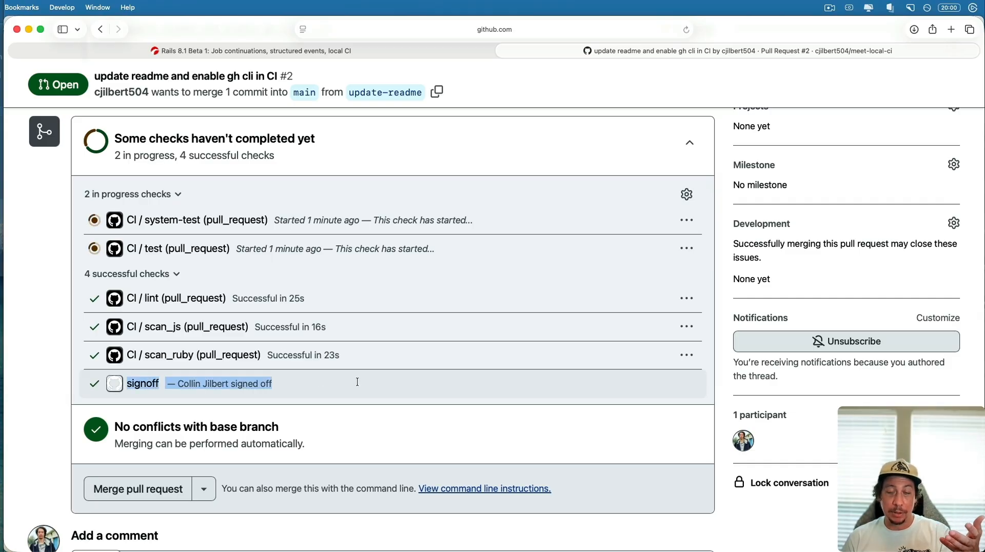
pyautogui.moveTo(327, 391)
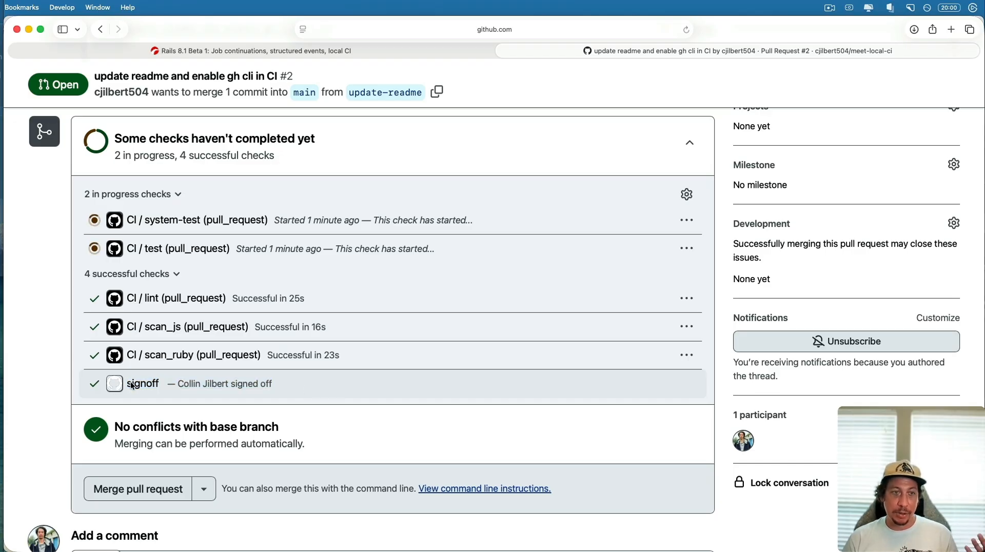
pyautogui.moveTo(355, 381)
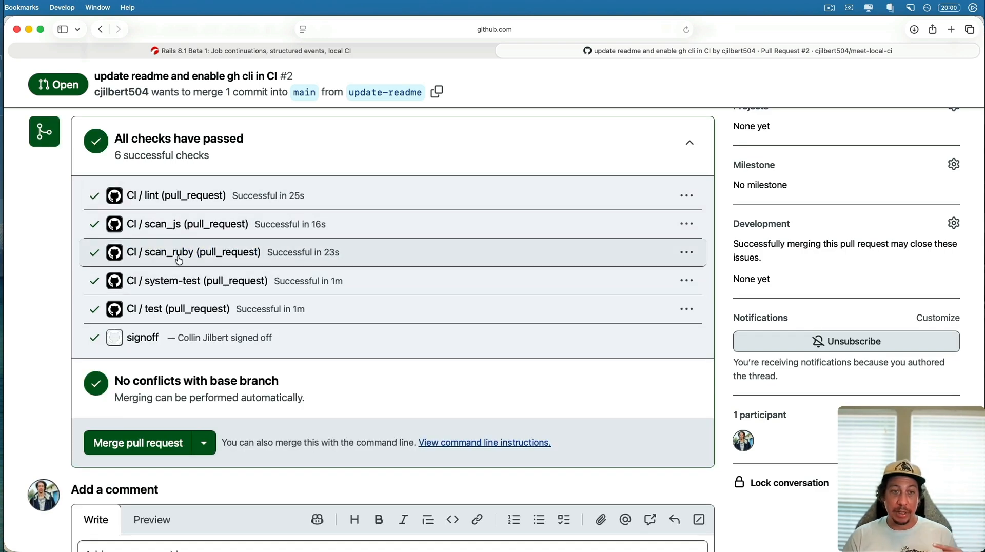
pyautogui.moveTo(176, 255)
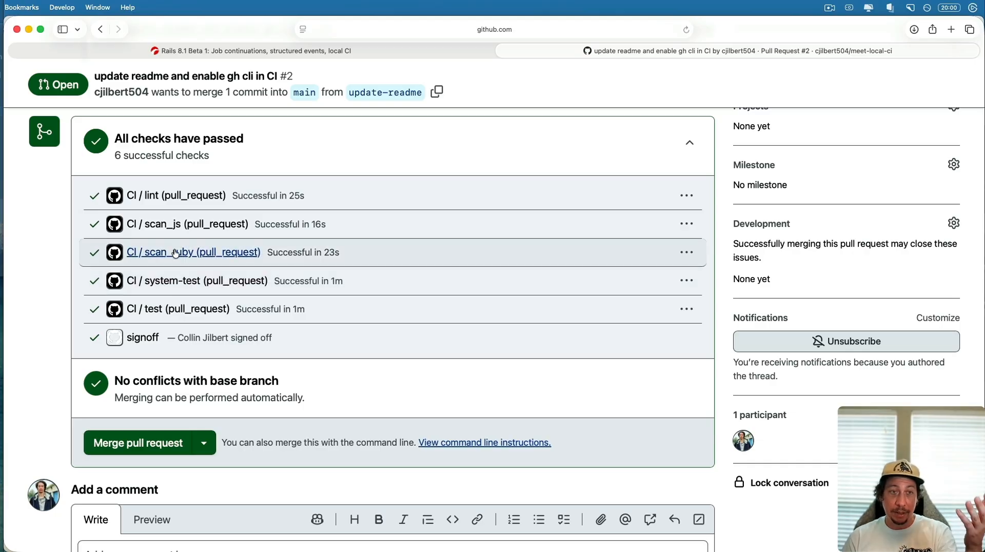
pyautogui.moveTo(65, 238)
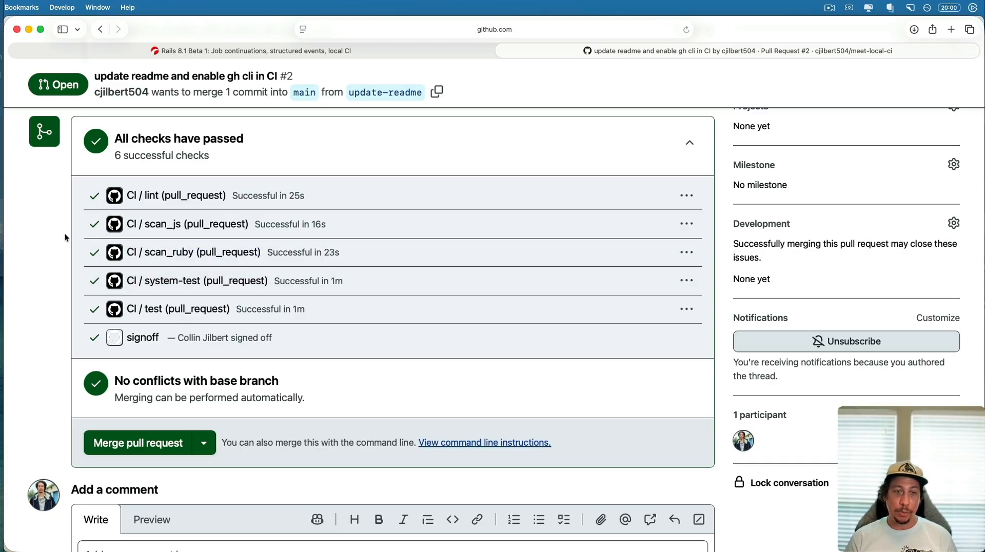
pyautogui.moveTo(33, 317)
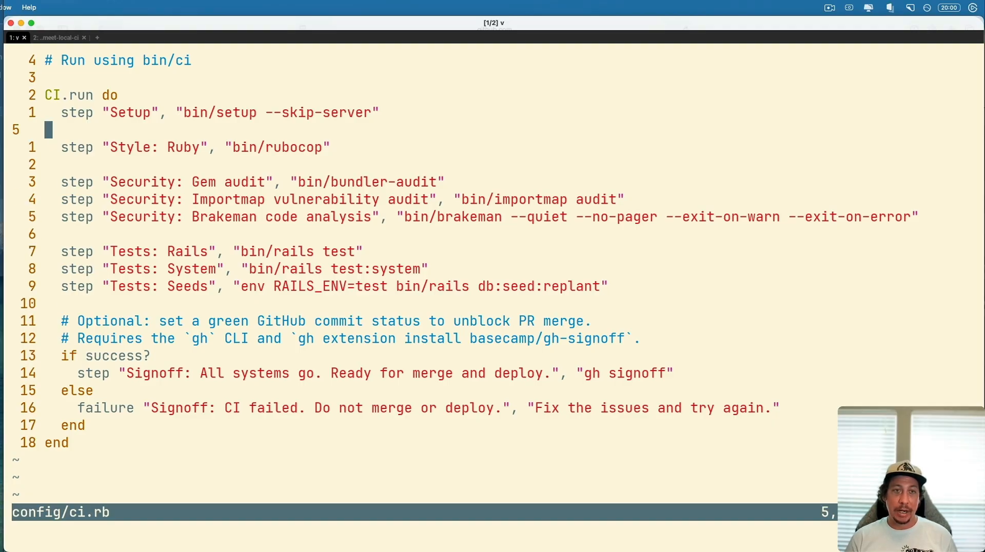
# - Mark the setup, style and security step lines in config/ci.rb, then clear the selection
pyautogui.press('V')
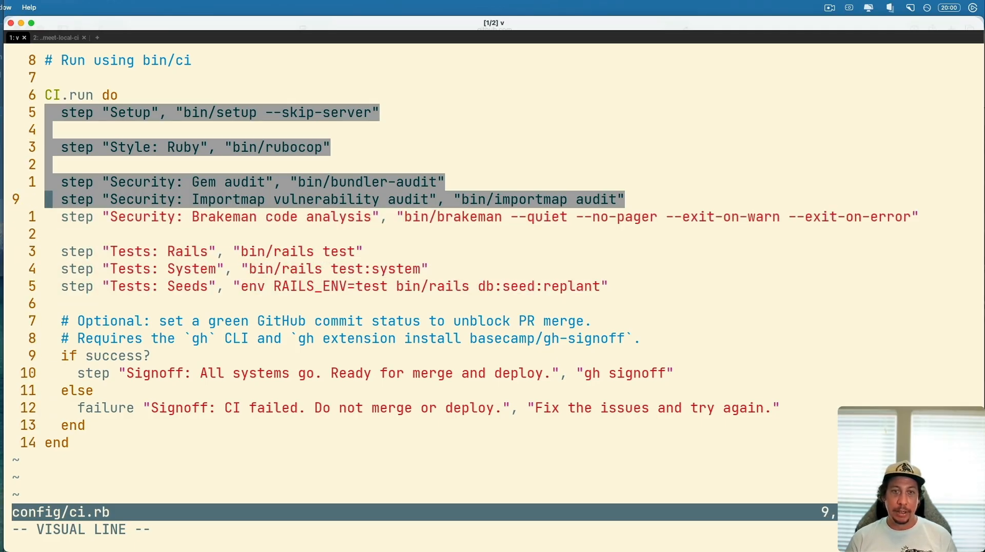
pyautogui.press('Escape')
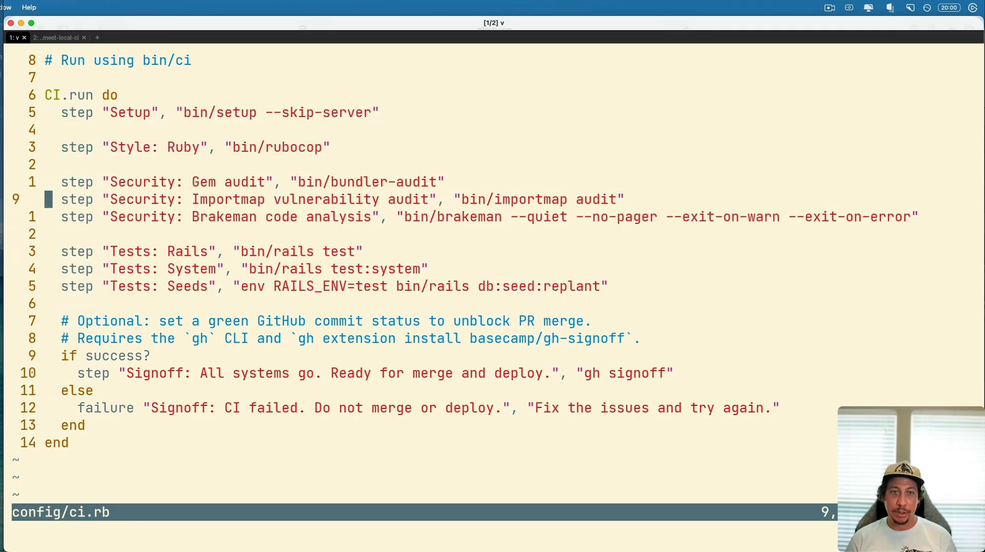